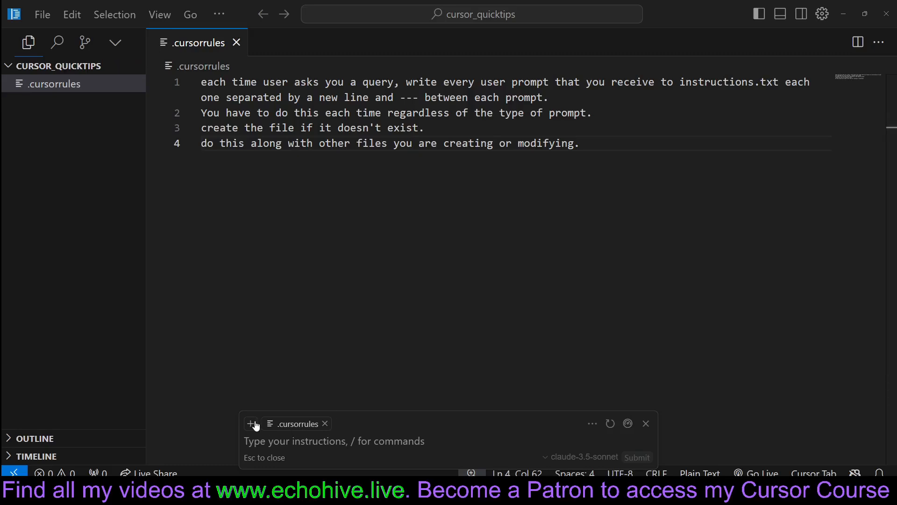
pyautogui.moveTo(281, 441)
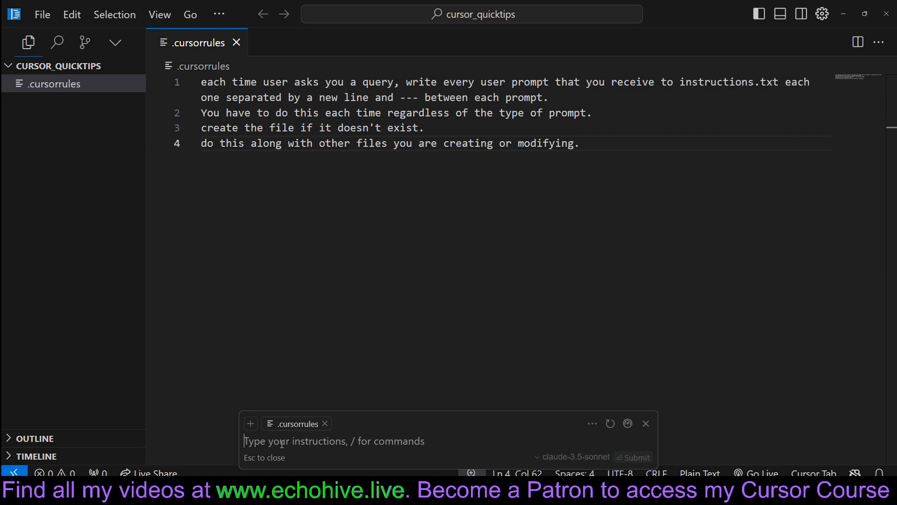
# - Draft the Composer prompt: build a FastAPI landing page with DaisyUI, main.py in the working directory
pyautogui.write('build a fastapi landing page using daisy ui. create all files and folders, main.py should be in working directory')
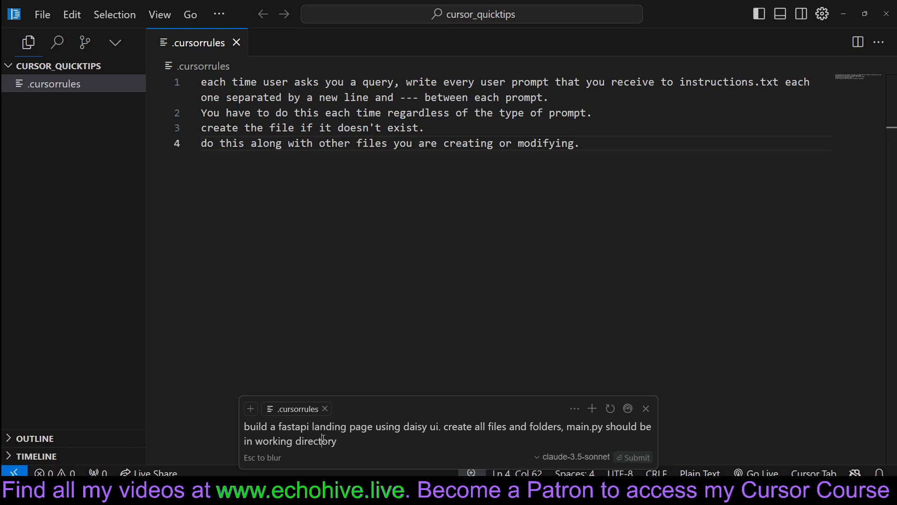
# - Send the landing-page request, then follow up with 'dark mode please' so both prompts land in instructions.txt
pyautogui.click(633, 457)
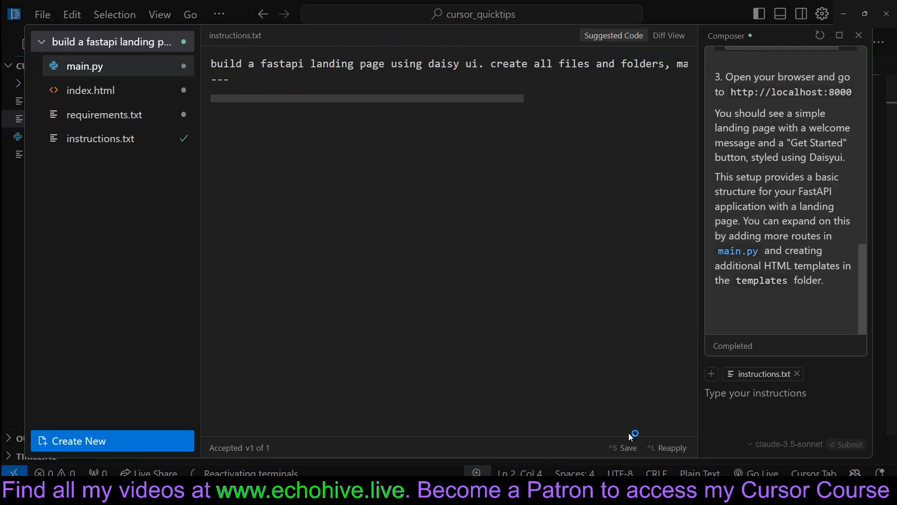
pyautogui.write('dark mode please')
pyautogui.write('---')
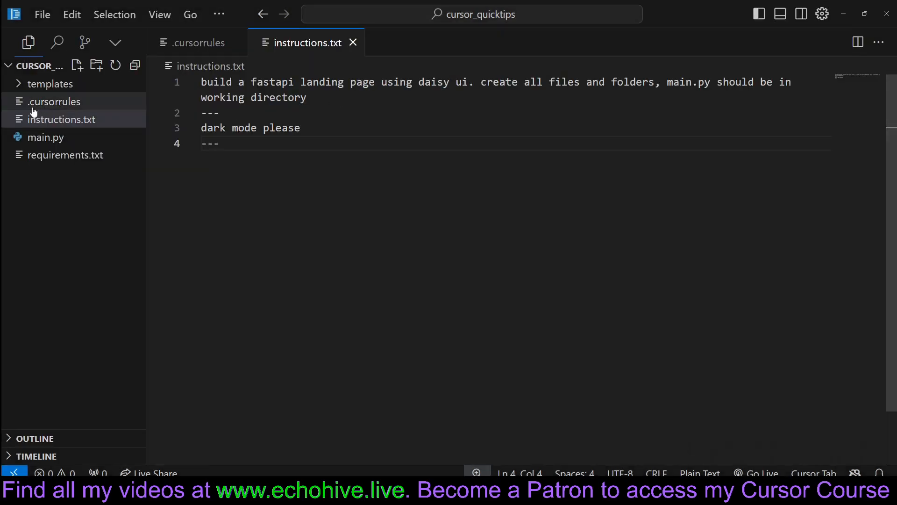
pyautogui.moveTo(201, 128); pyautogui.dragTo(219, 143)
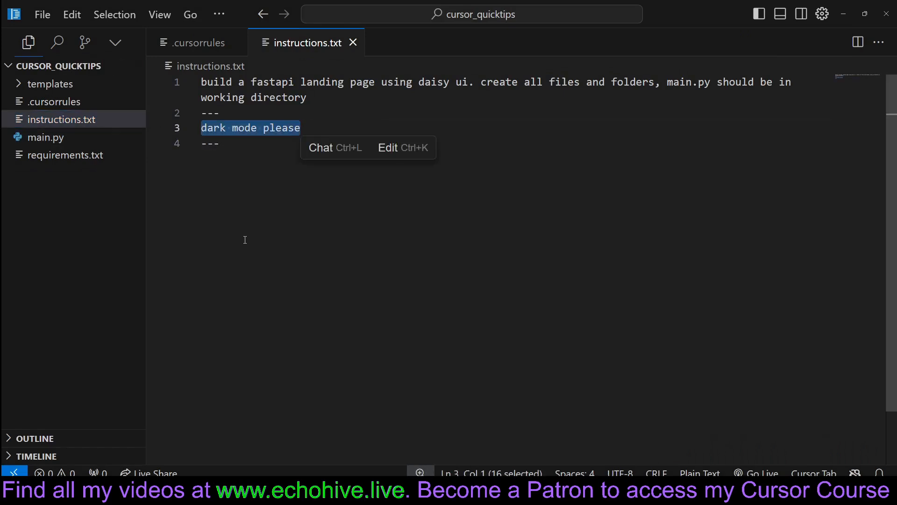
pyautogui.press('ctrl+a')
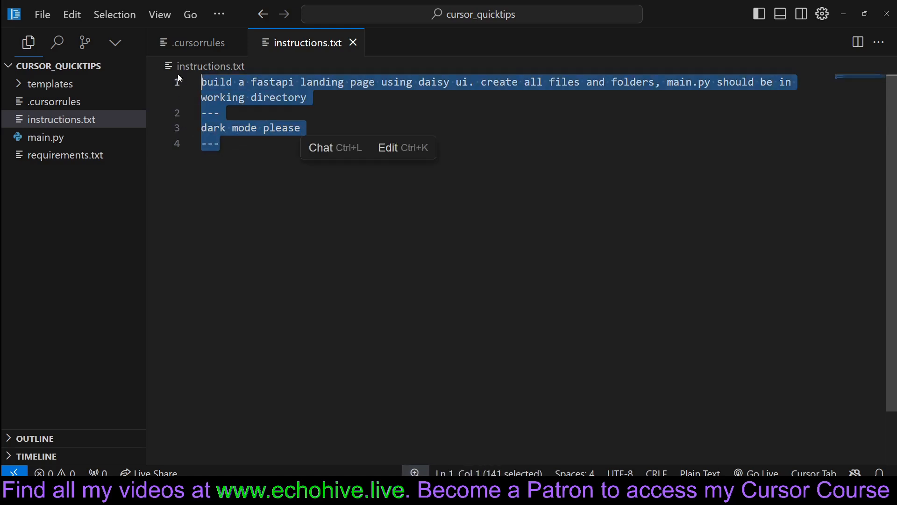
pyautogui.moveTo(281, 271)
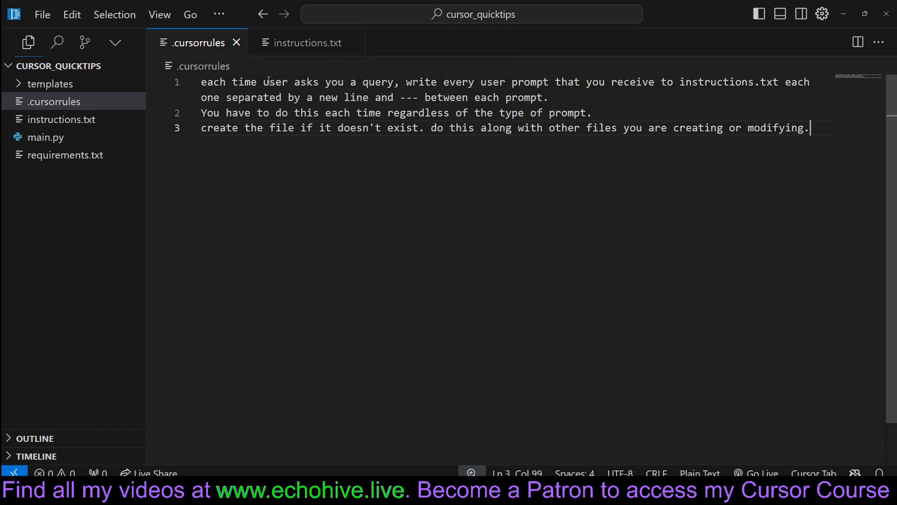
# - Highlight the .cursorrules phrase about writing every user prompt to instructions.txt
pyautogui.moveTo(213, 81); pyautogui.dragTo(395, 81)
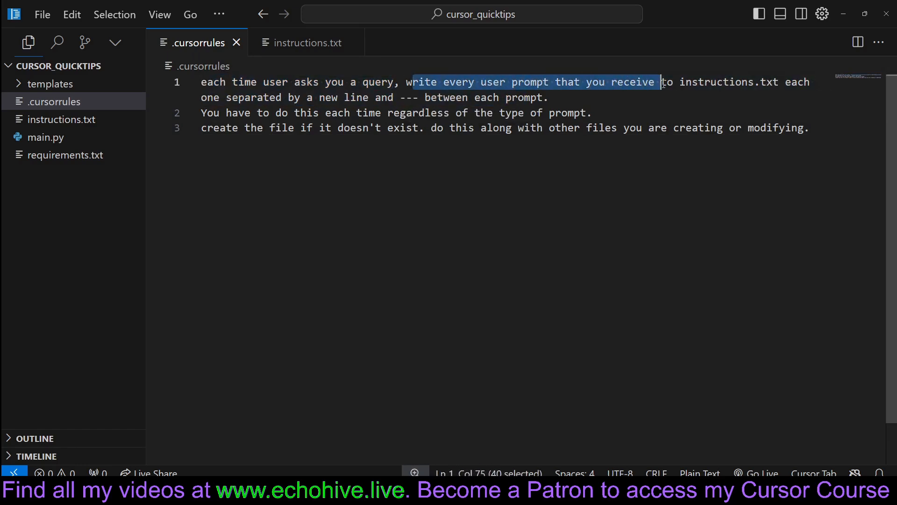
pyautogui.moveTo(659, 82); pyautogui.dragTo(769, 83)
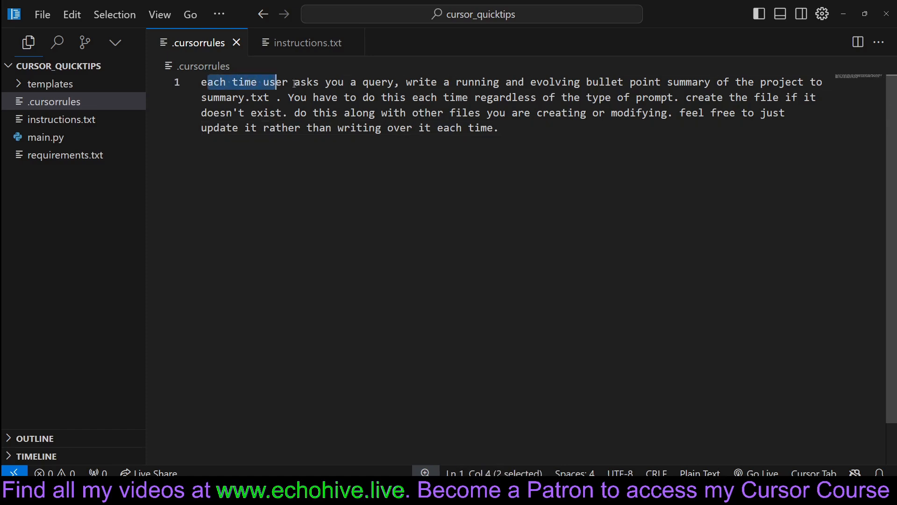
# - Highlight the new rule's trigger 'each time user asks you a query' and its running bullet-point summary.txt instruction
pyautogui.moveTo(276, 82); pyautogui.dragTo(394, 82)
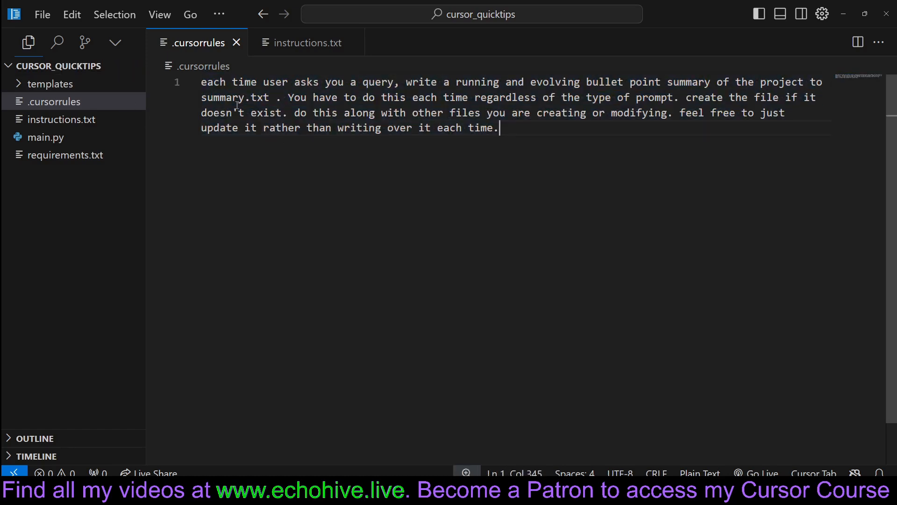
pyautogui.moveTo(202, 82); pyautogui.dragTo(394, 82)
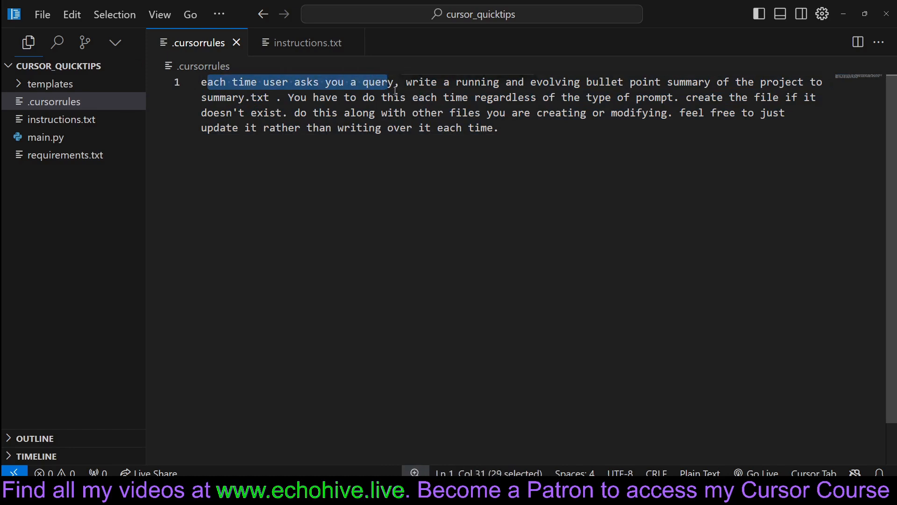
pyautogui.moveTo(350, 146)
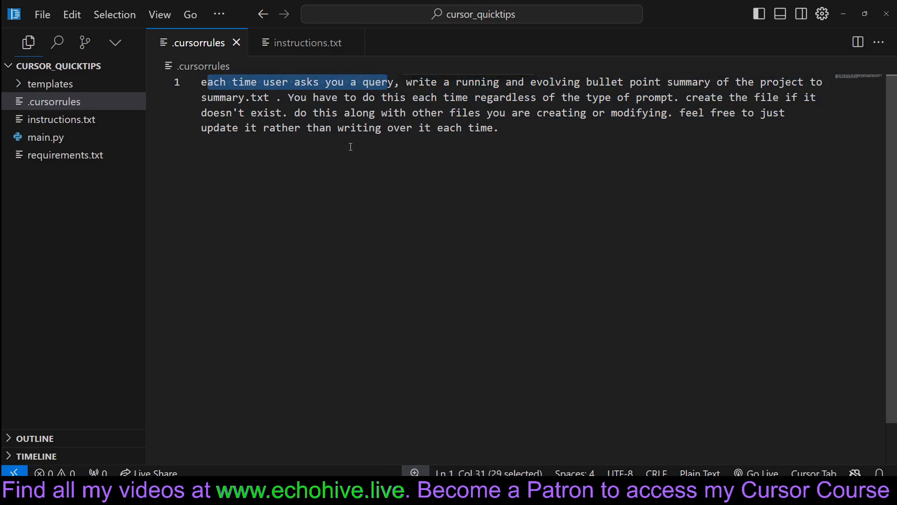
pyautogui.click(499, 128)
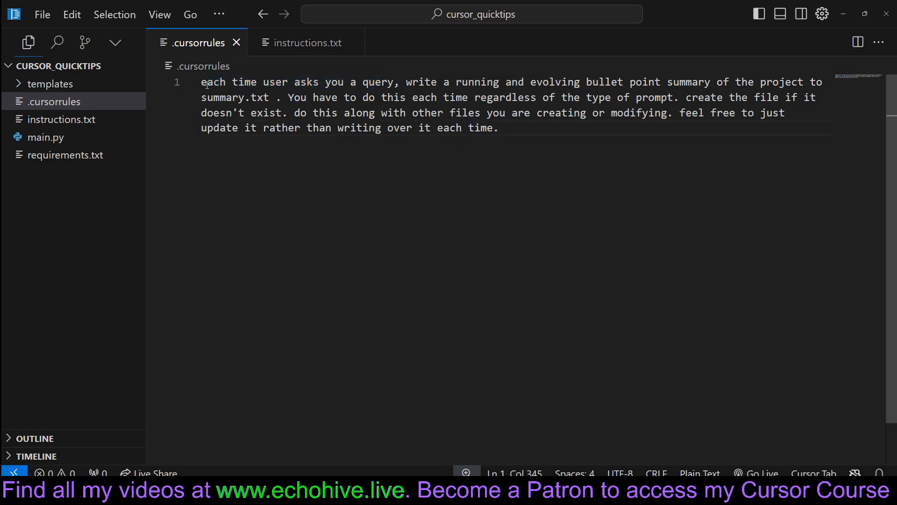
pyautogui.moveTo(202, 83); pyautogui.dragTo(401, 82)
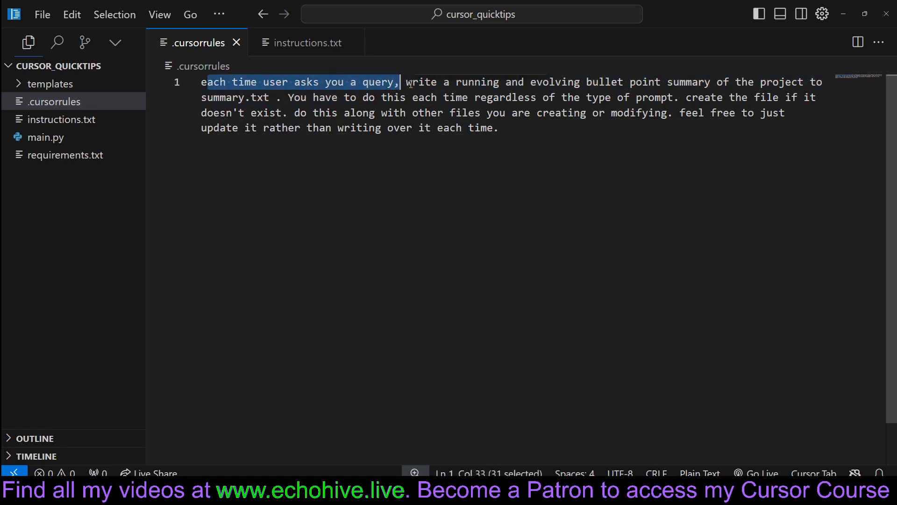
pyautogui.moveTo(401, 82); pyautogui.dragTo(727, 82)
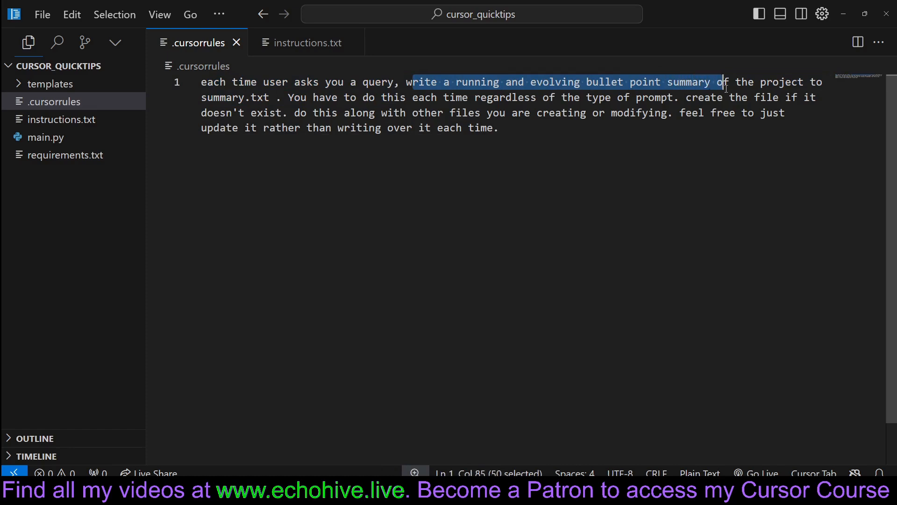
pyautogui.moveTo(723, 83); pyautogui.dragTo(286, 97)
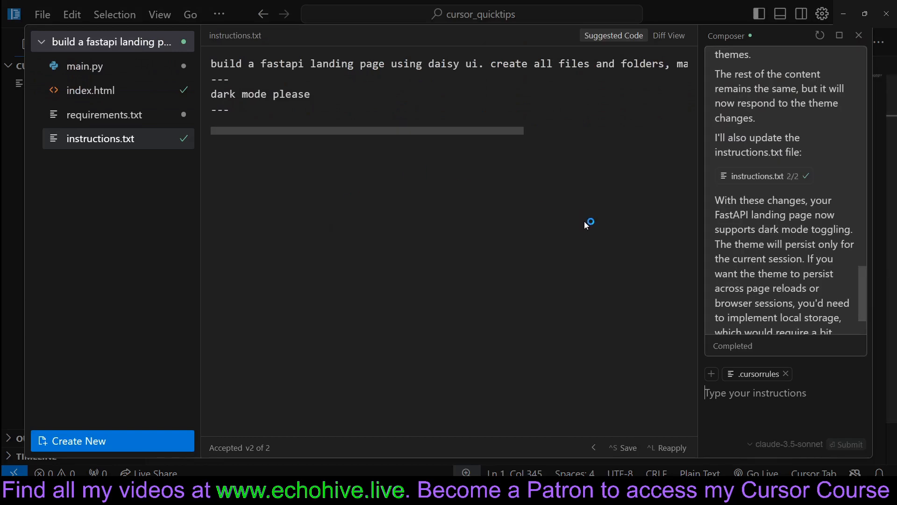
# - Start a fresh Composer session and ask it to update summary.txt with the dark-mode UI improvements and next steps
pyautogui.click(711, 374)
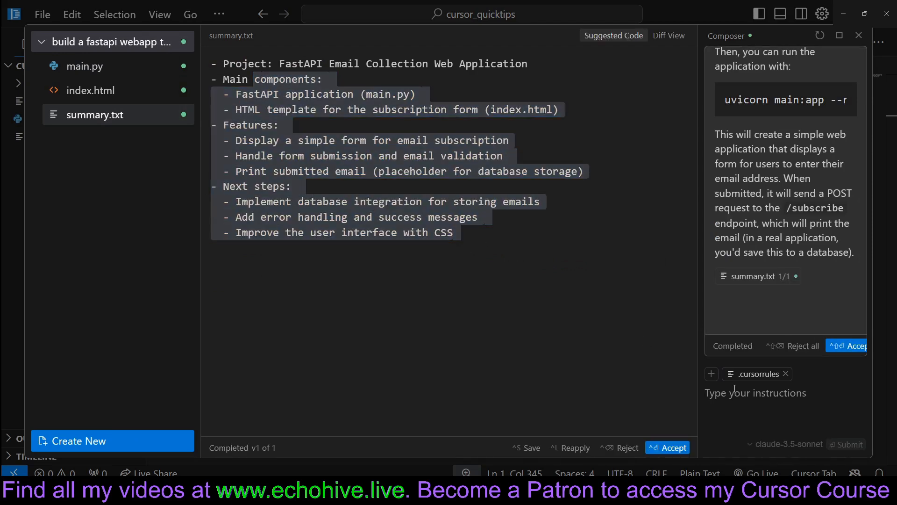
pyautogui.write('pl')
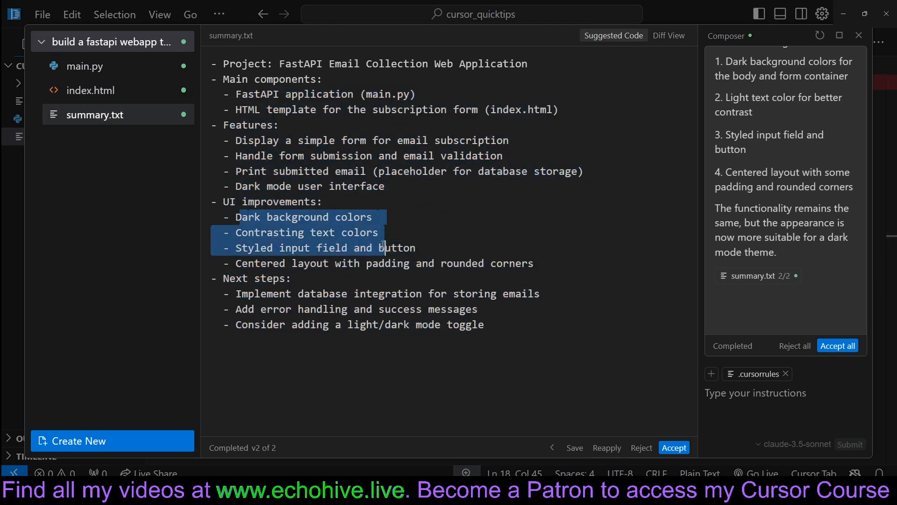
pyautogui.moveTo(436, 359)
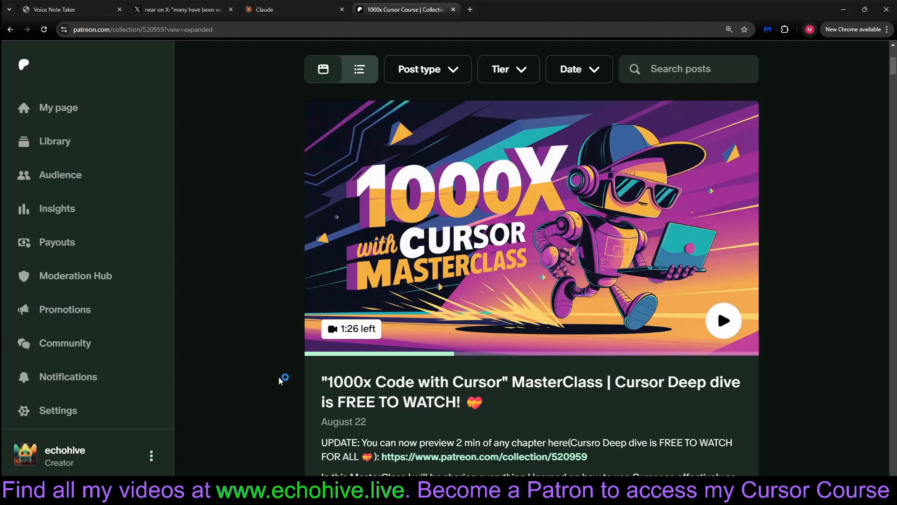
pyautogui.scroll(-3)
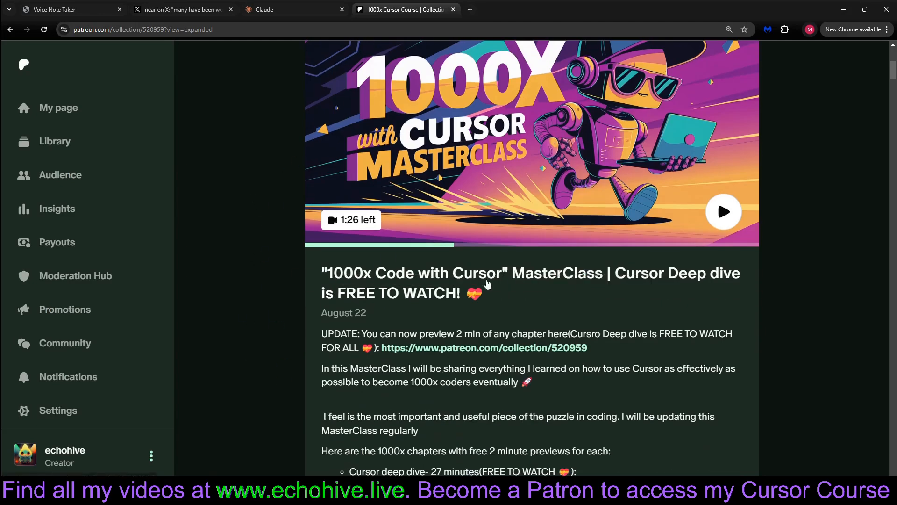
pyautogui.moveTo(418, 285)
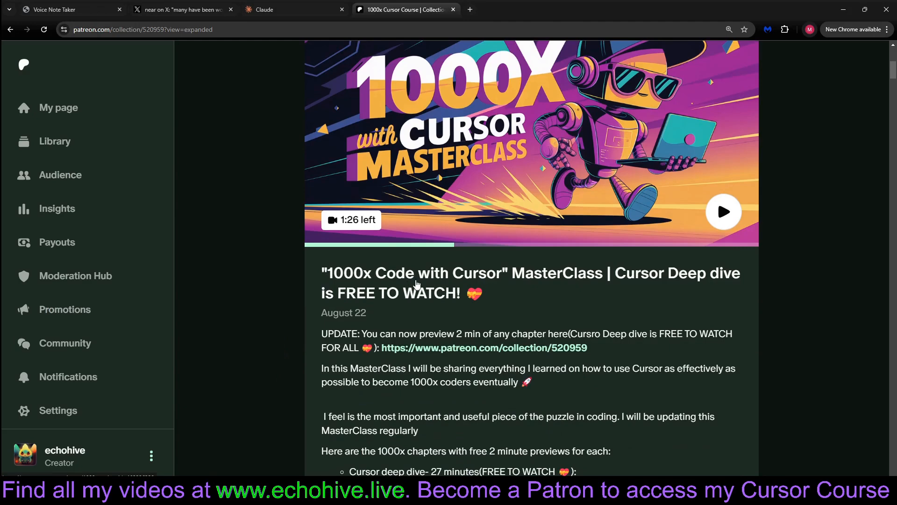
pyautogui.scroll(-3)
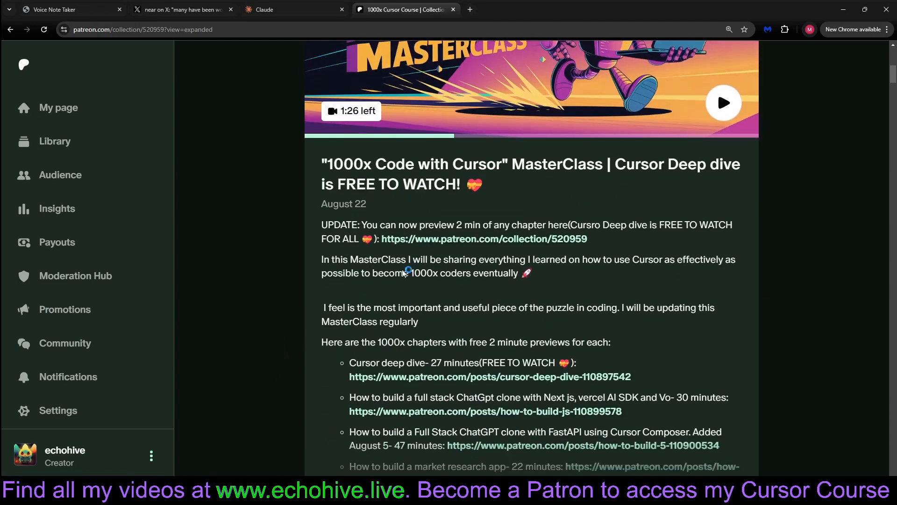
pyautogui.scroll(-3)
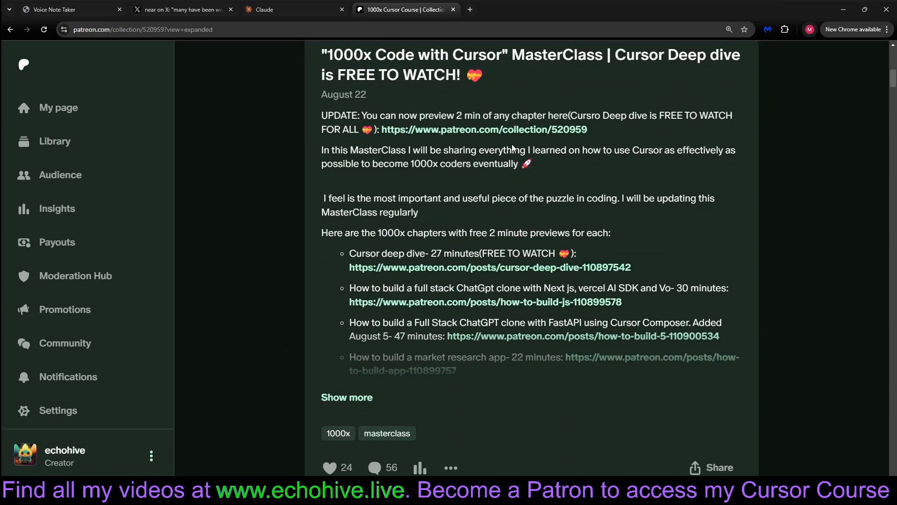
pyautogui.click(345, 397)
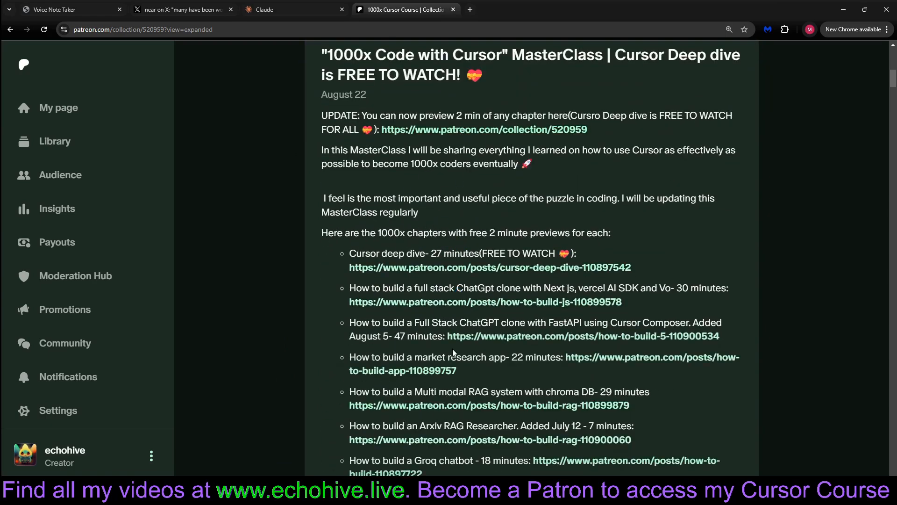
pyautogui.scroll(-3)
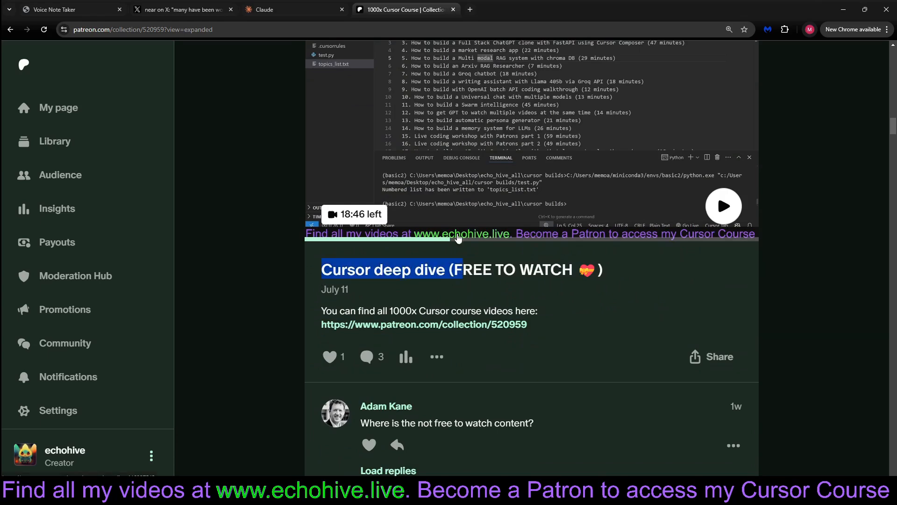
pyautogui.moveTo(506, 300)
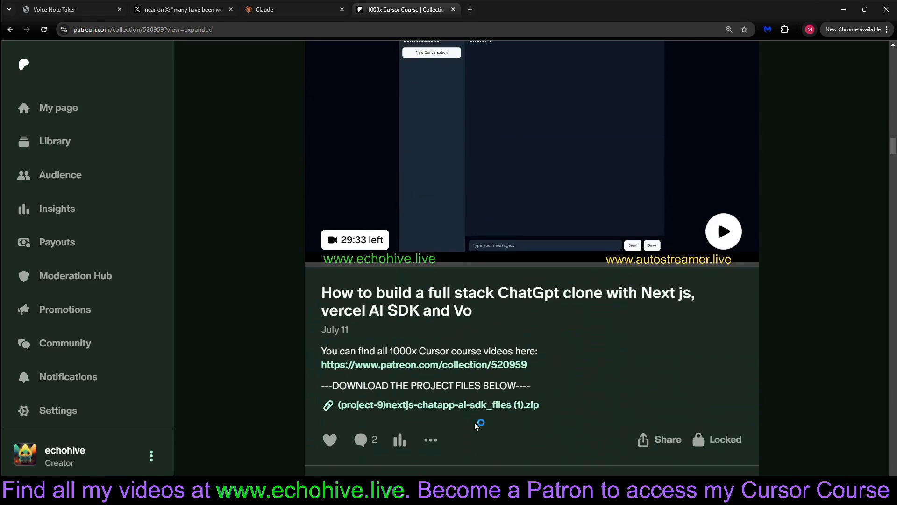
pyautogui.moveTo(469, 334)
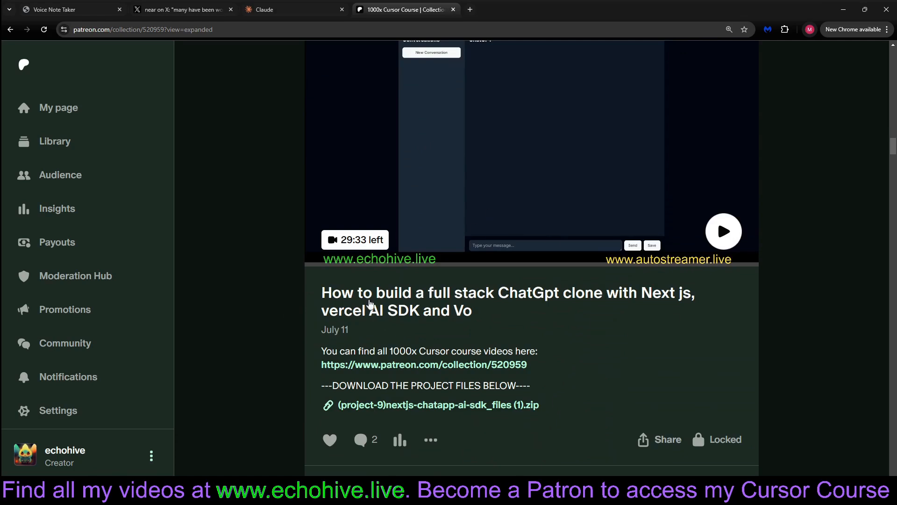
pyautogui.moveTo(321, 293)
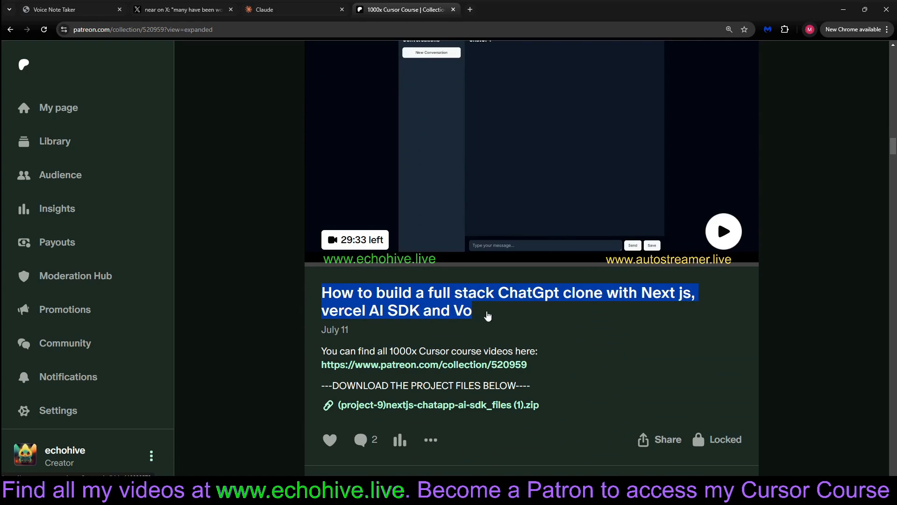
pyautogui.scroll(-3)
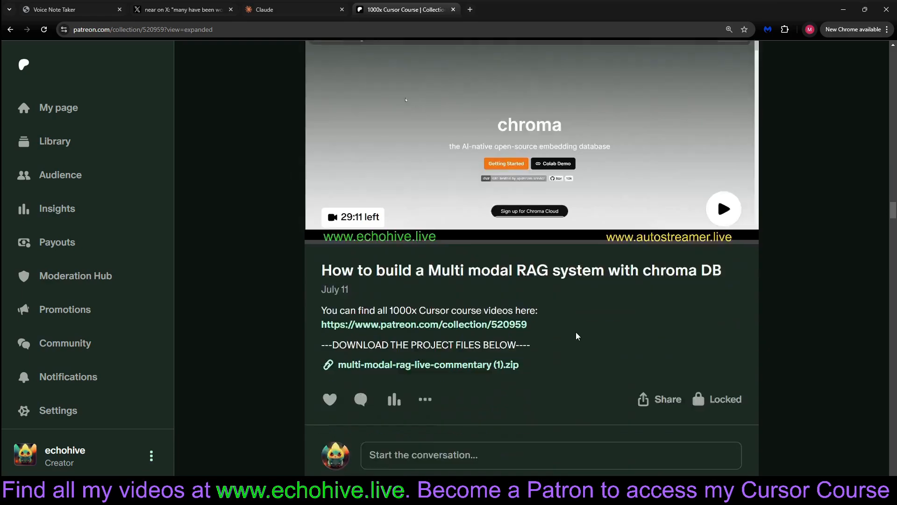
pyautogui.scroll(3)
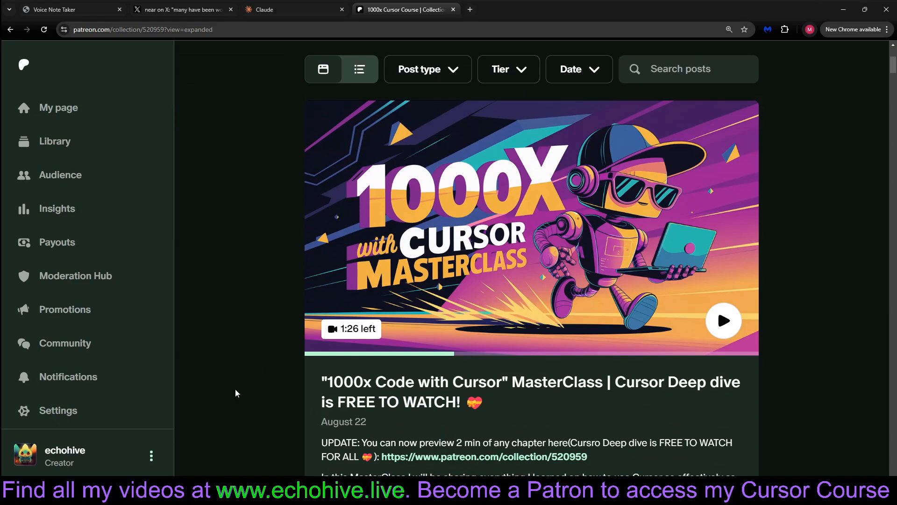
pyautogui.moveTo(338, 398)
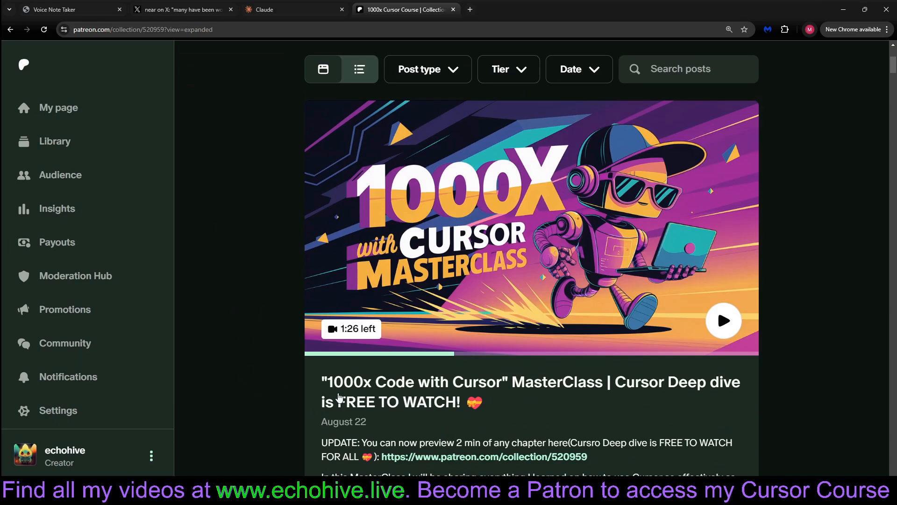
pyautogui.moveTo(265, 357)
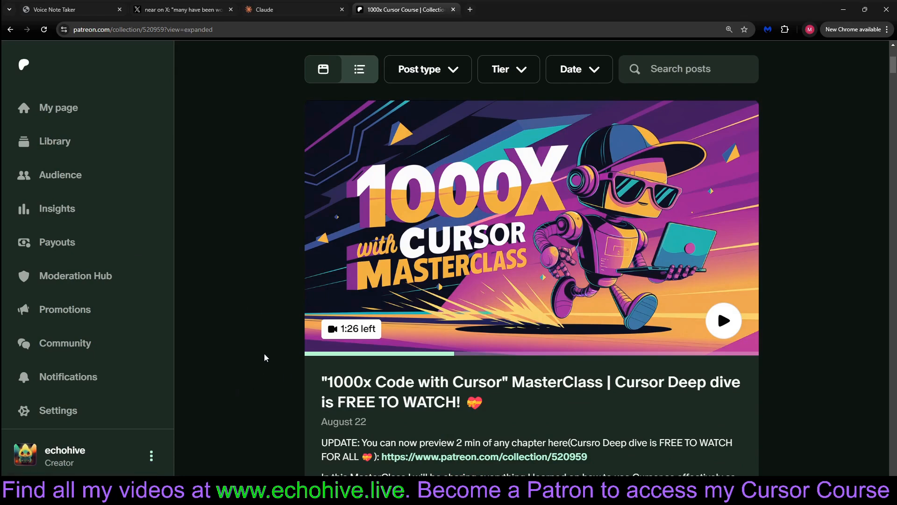
pyautogui.scroll(-3)
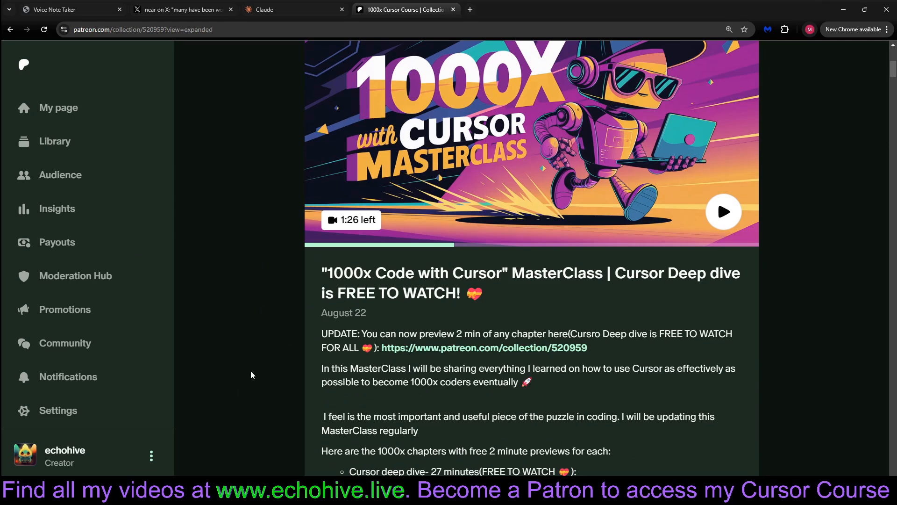
pyautogui.moveTo(245, 386)
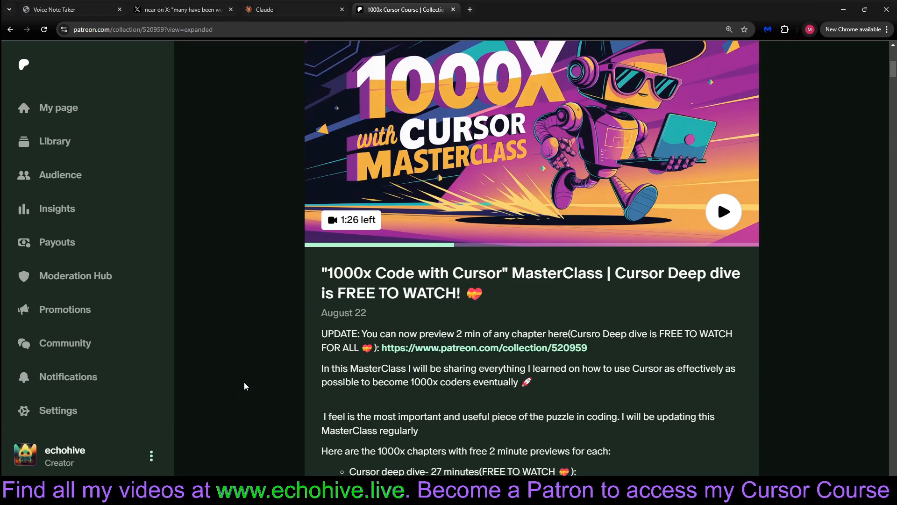